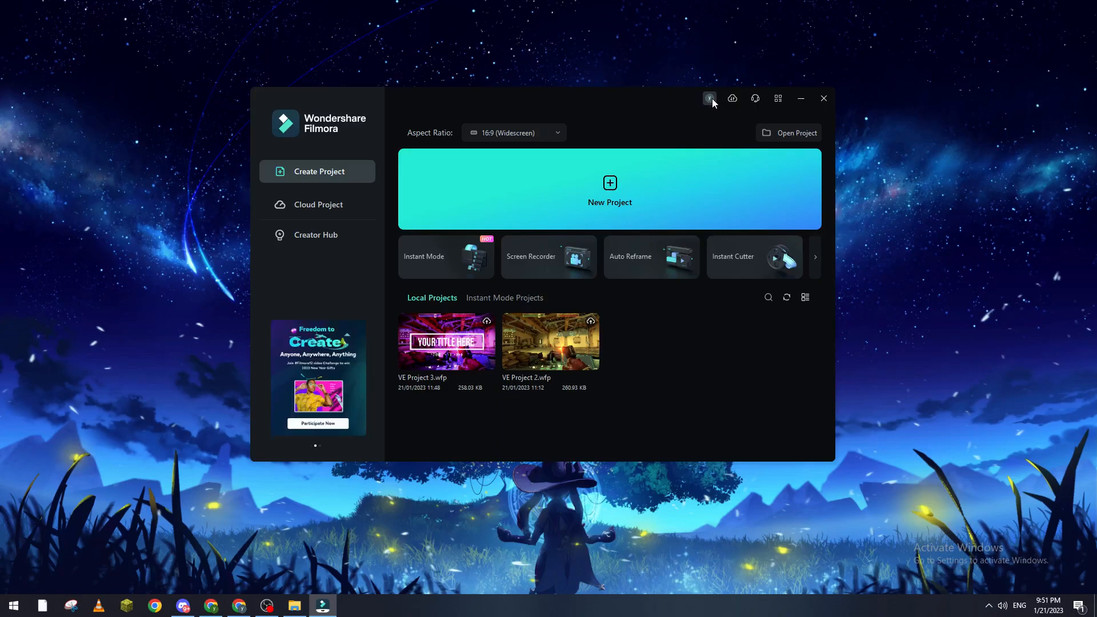
Create a blank untitled 1920x1080, 25fps project from the Filmora launcher.
click(708, 98)
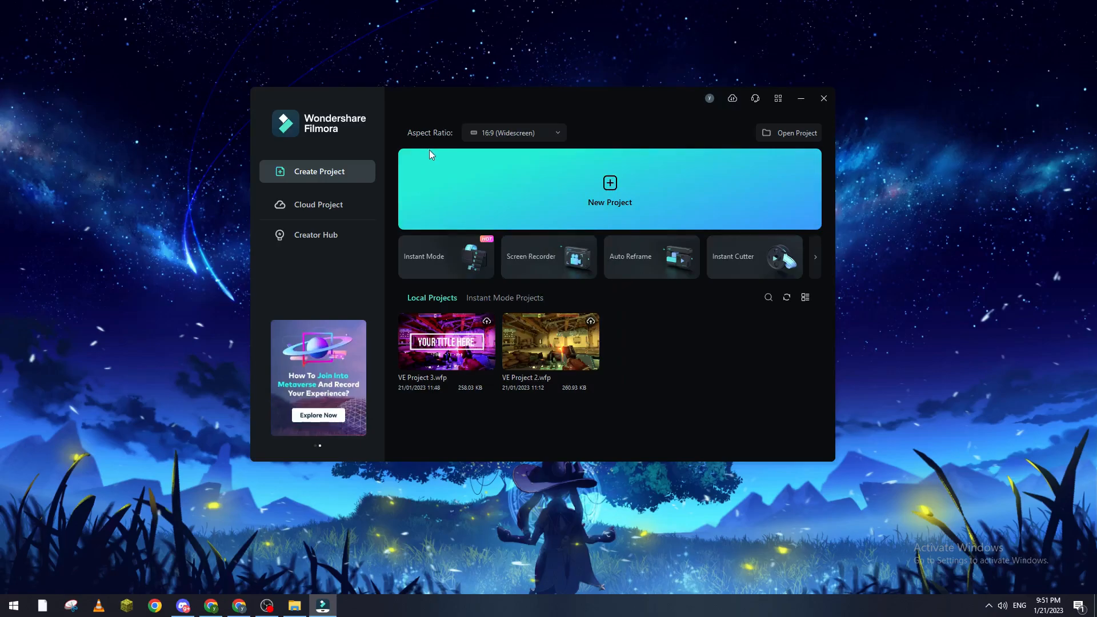
click(609, 190)
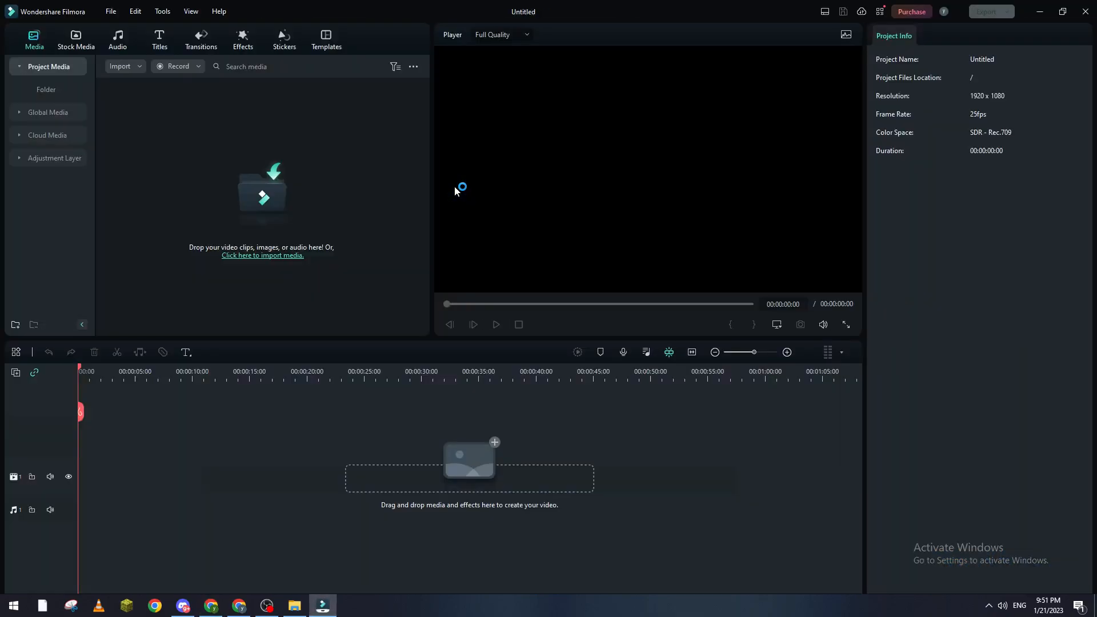
mouse_move(321, 240)
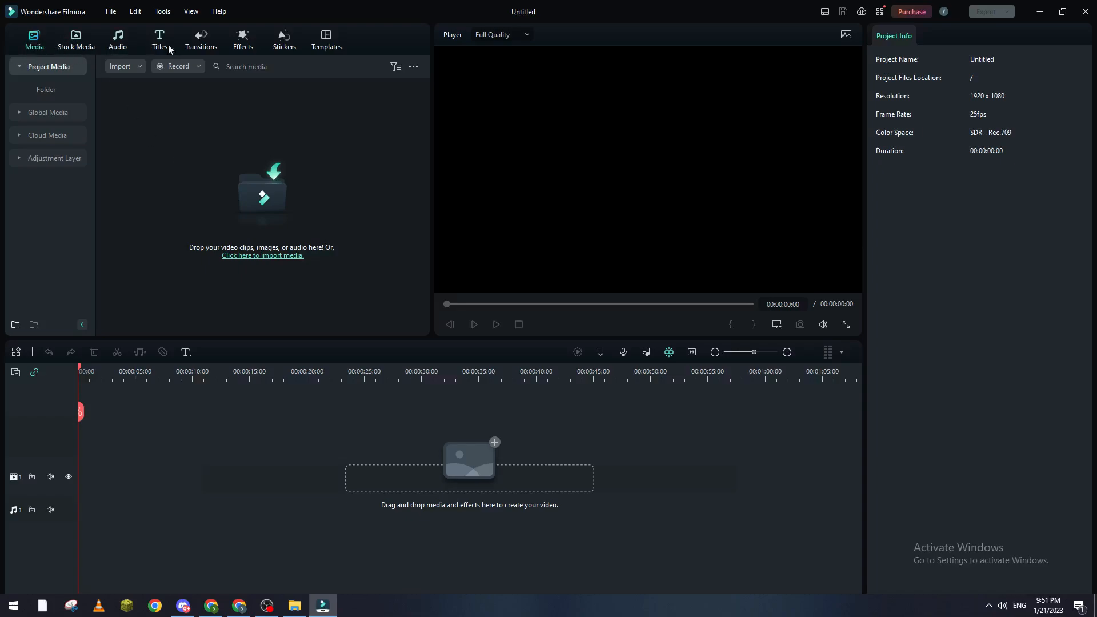
mouse_move(322, 152)
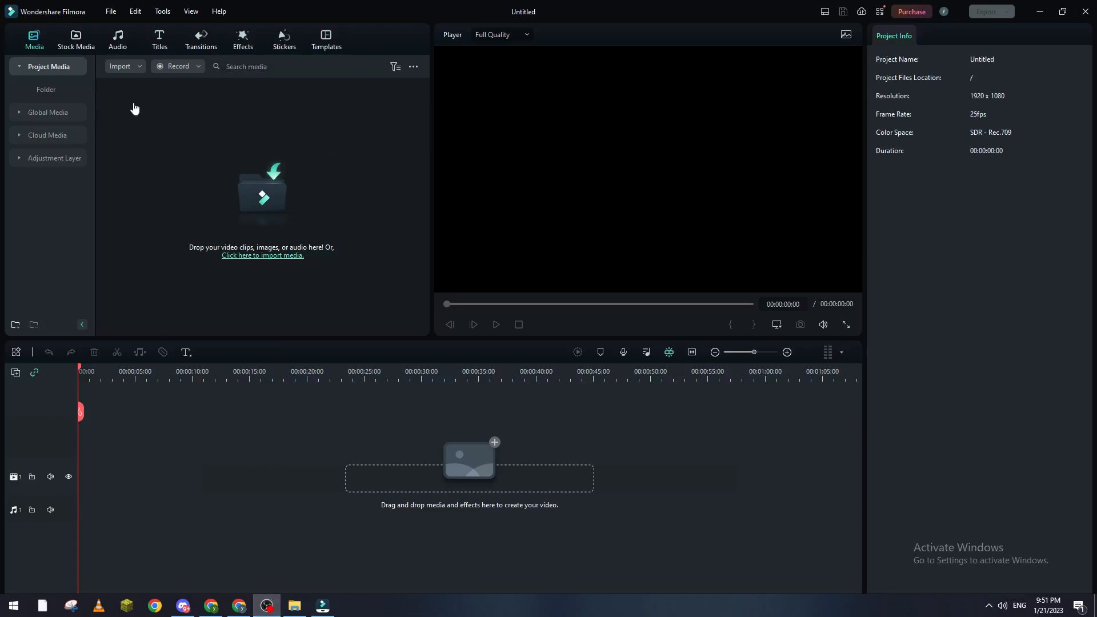
mouse_move(183, 167)
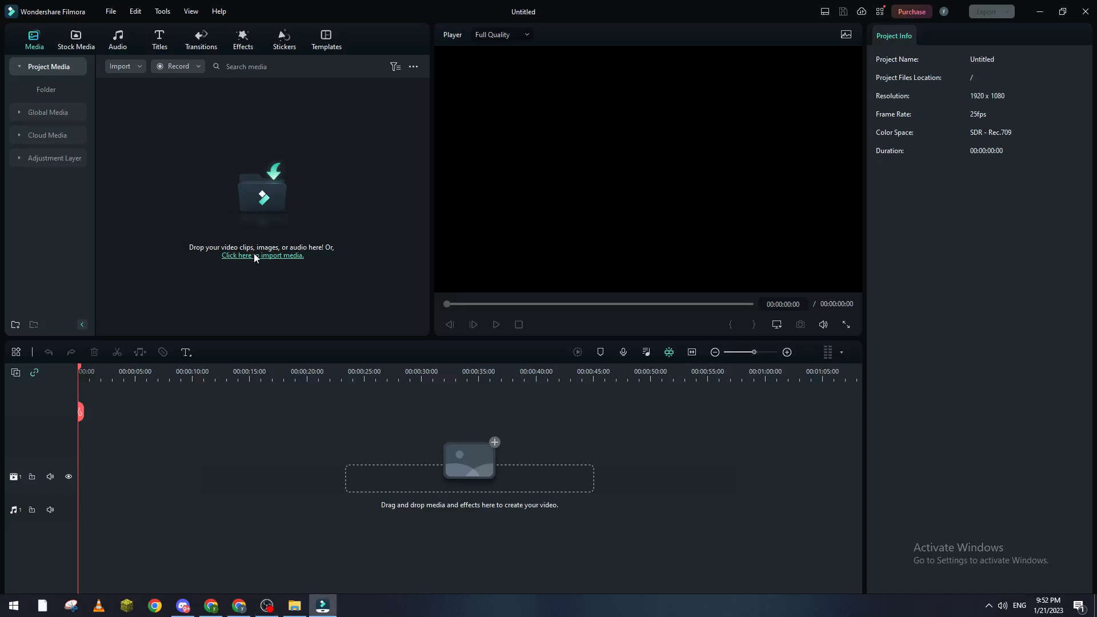
click(263, 256)
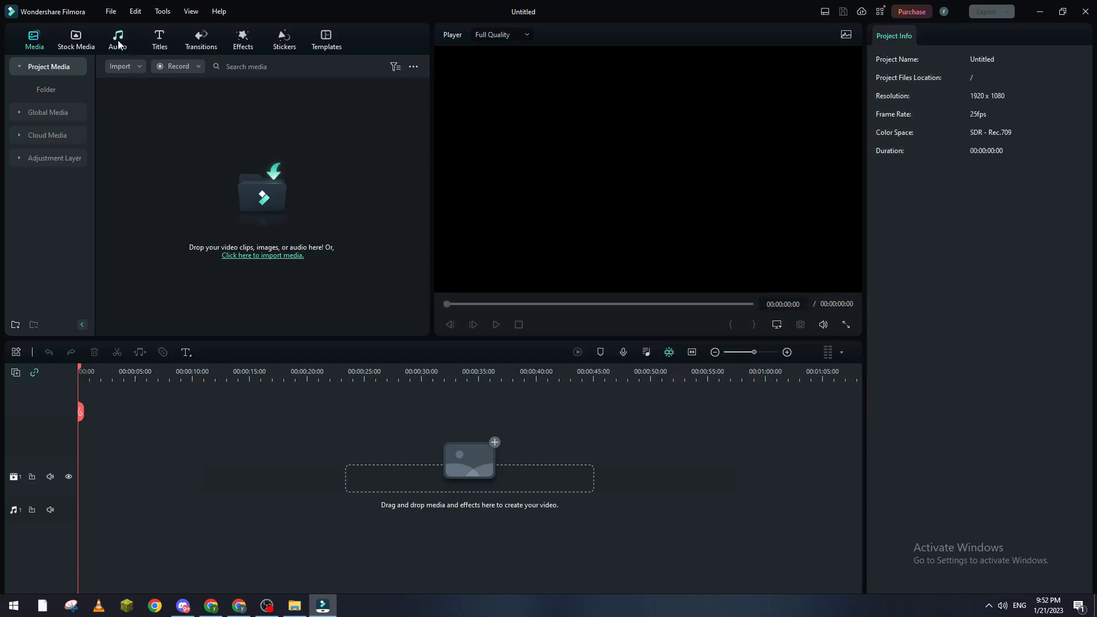
Show the Audio library's trending music and scroll toward 'Feel the summer'.
click(117, 39)
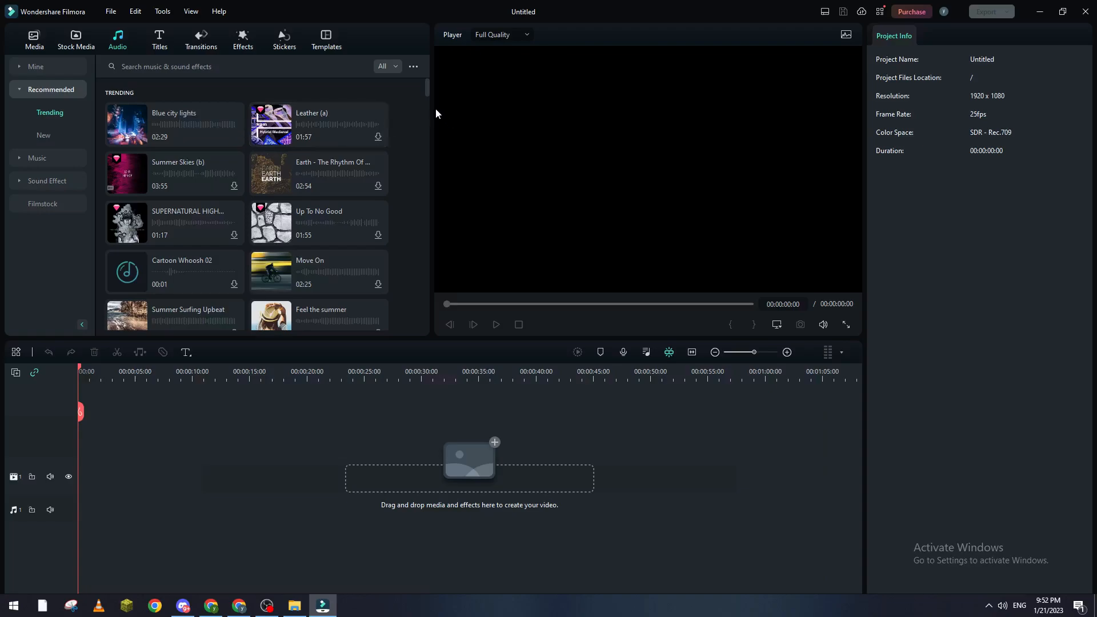
scroll(down, 3)
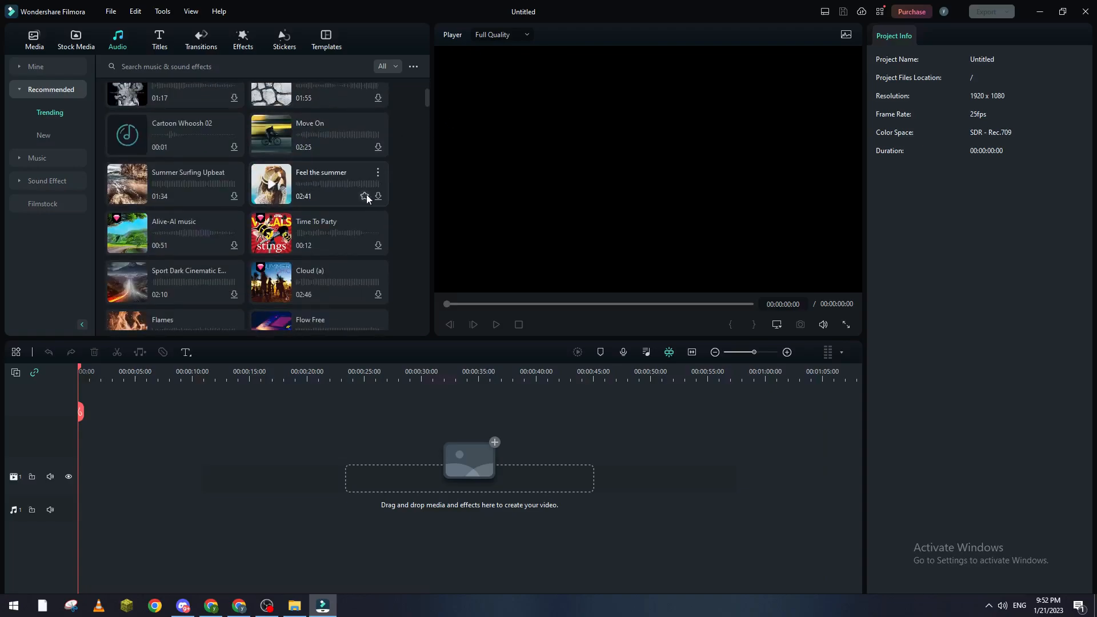
mouse_move(389, 205)
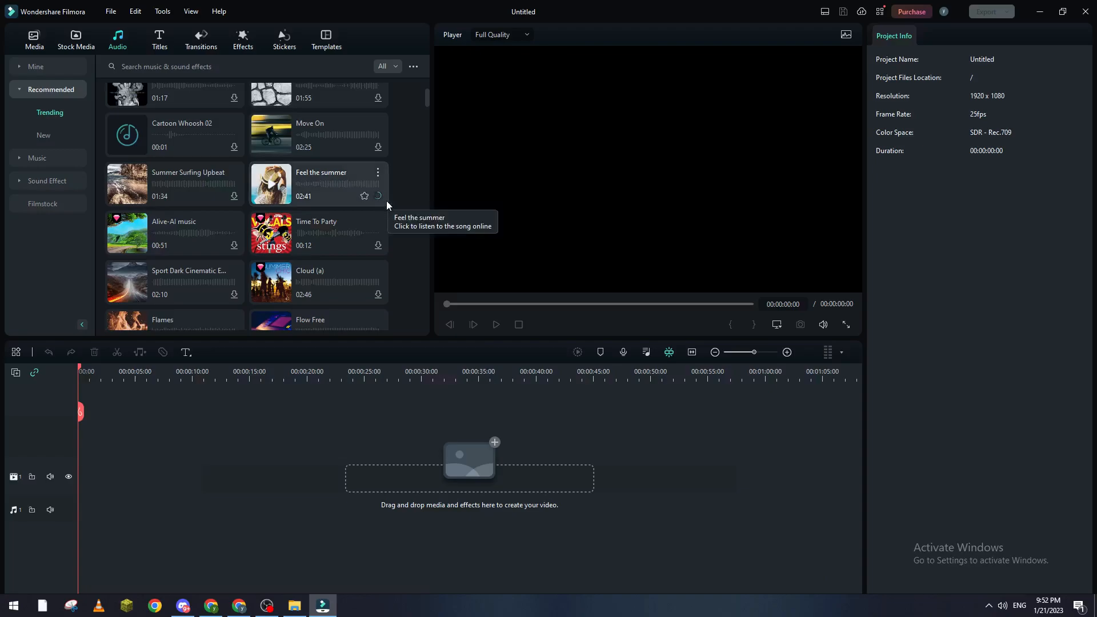
mouse_move(377, 197)
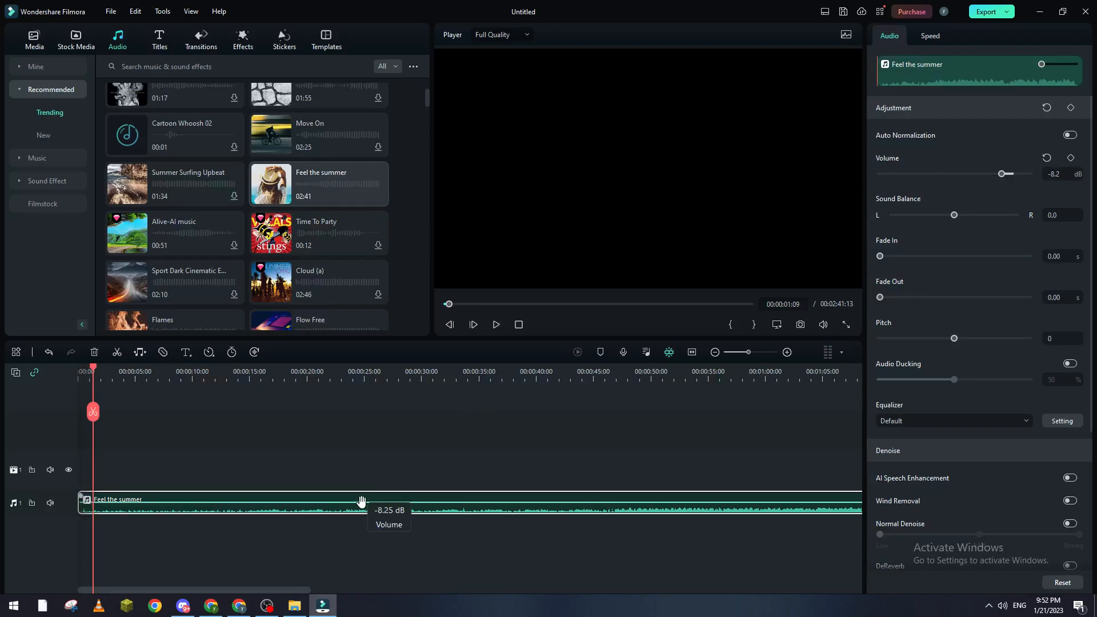
Scroll down while placing 'Feel the summer' on the audio track at about -8.2 dB.
scroll(down, 3)
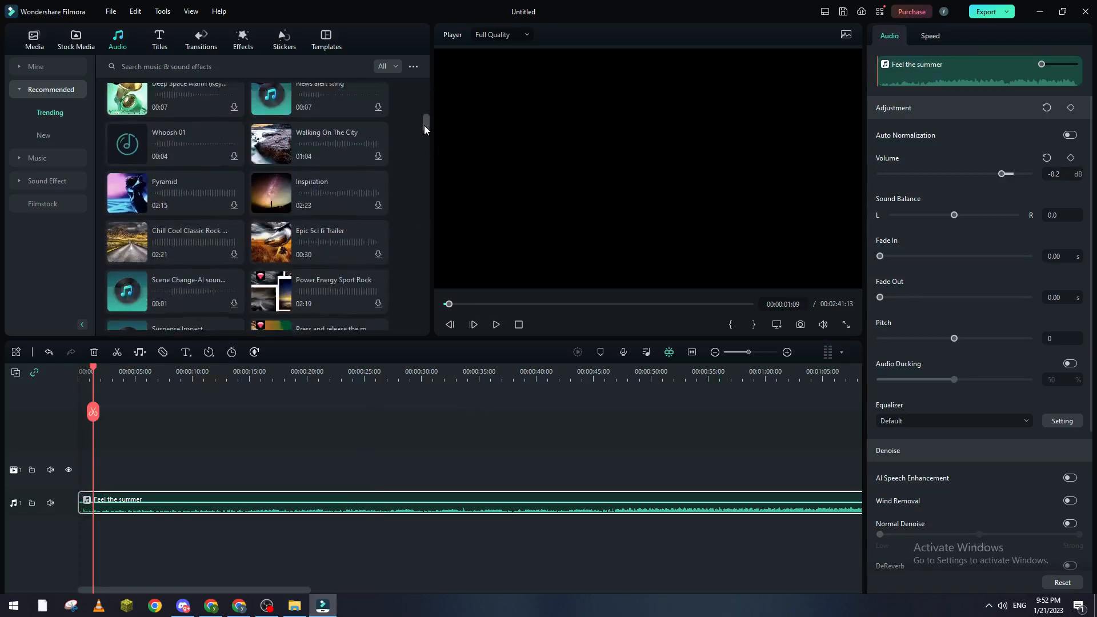
scroll(down, 3)
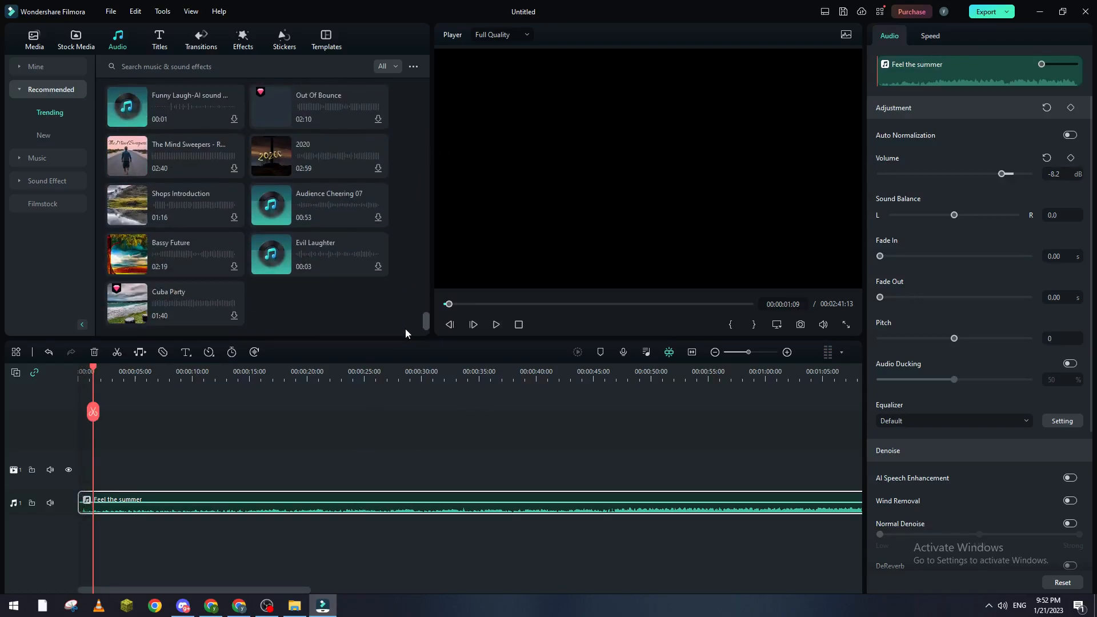
scroll(down, 3)
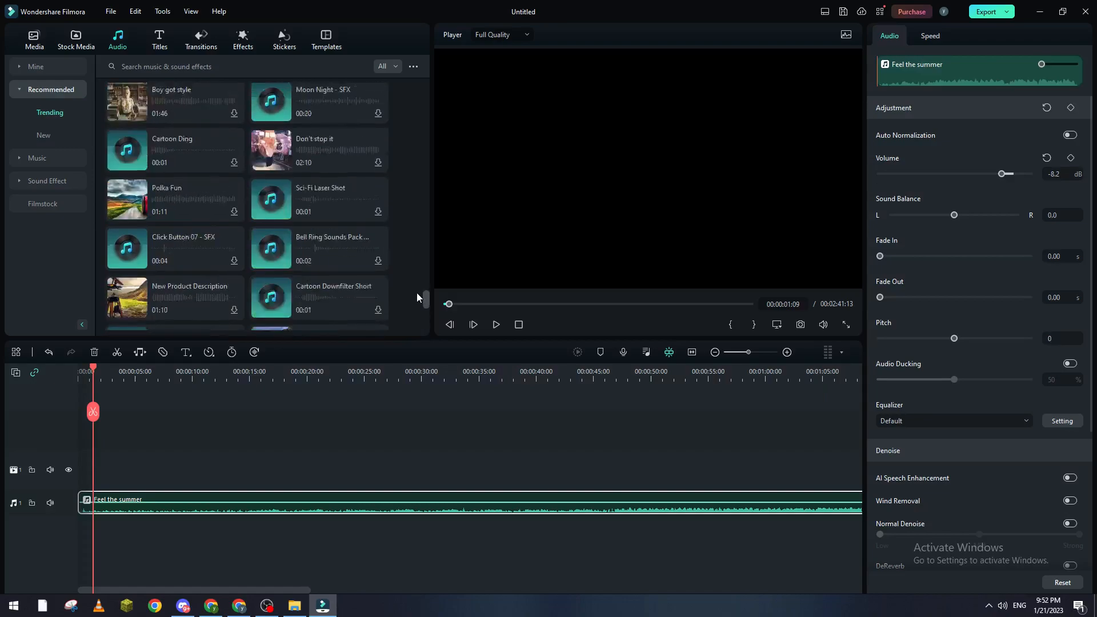
scroll(down, 3)
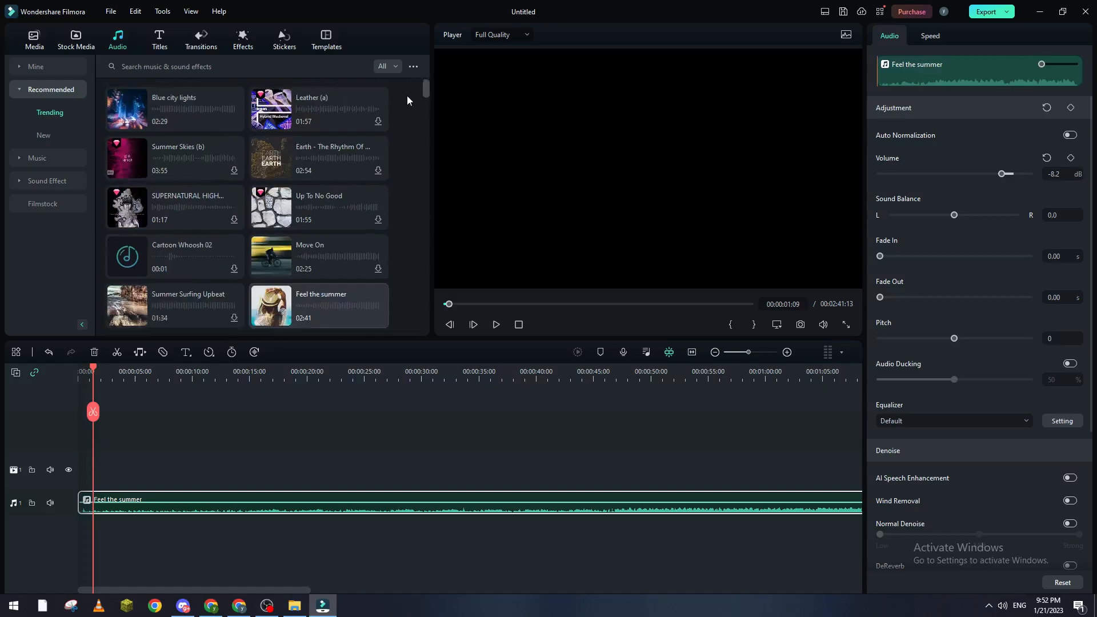
scroll(down, 3)
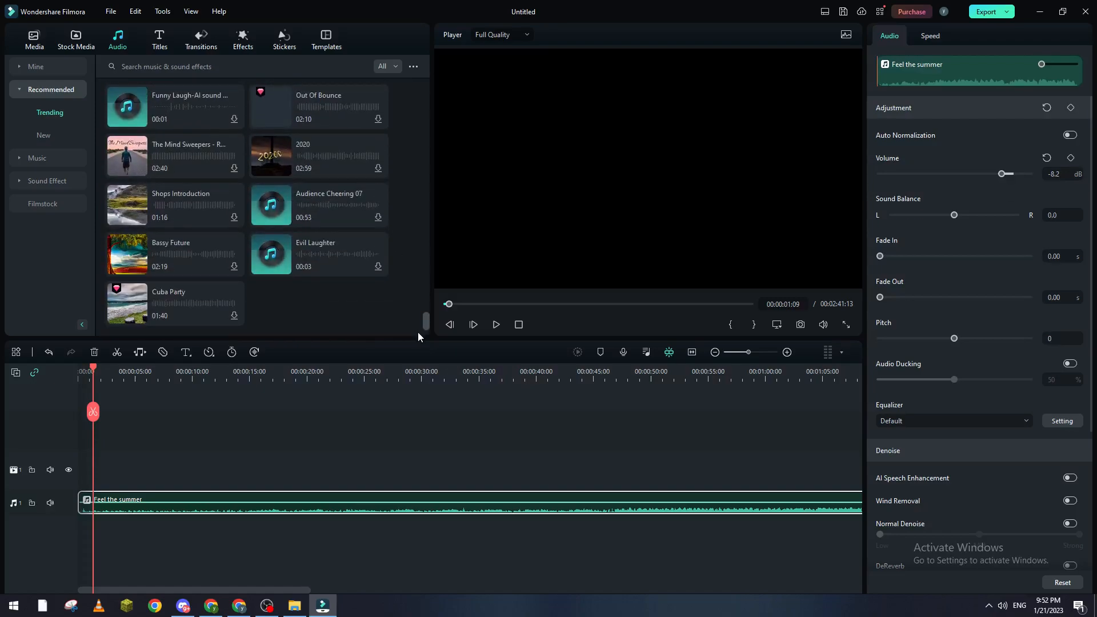
scroll(down, 3)
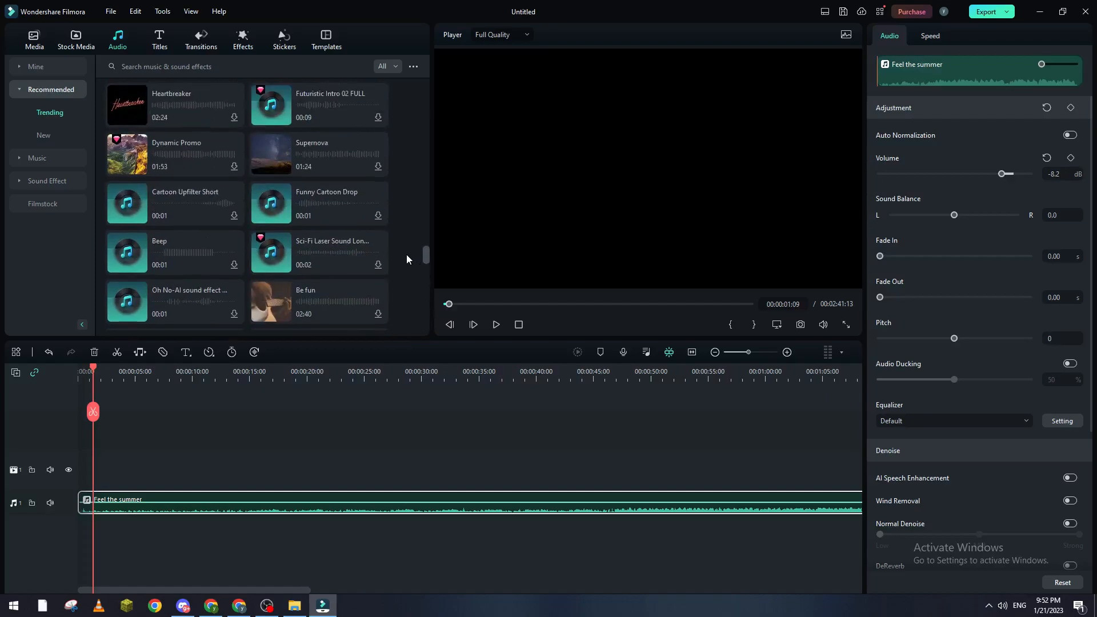
mouse_move(306, 261)
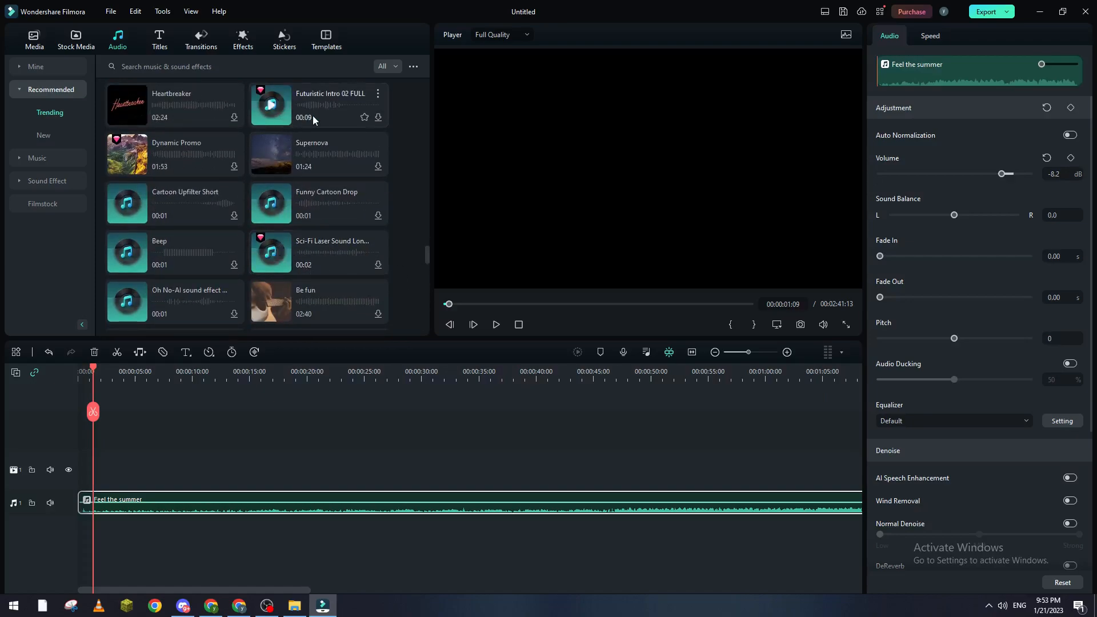
scroll(down, 3)
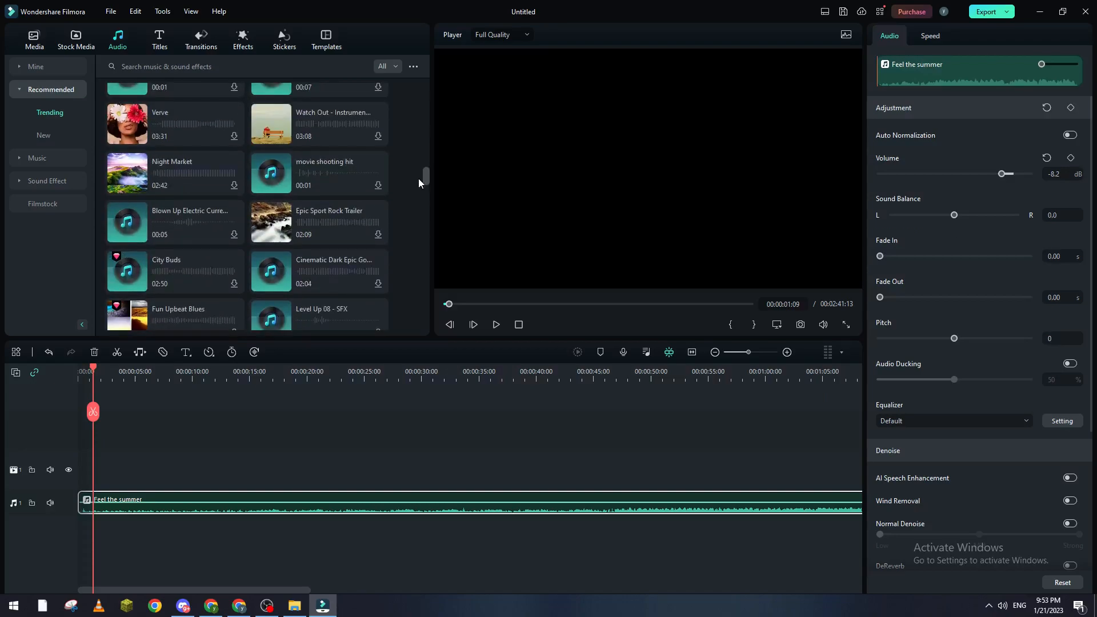